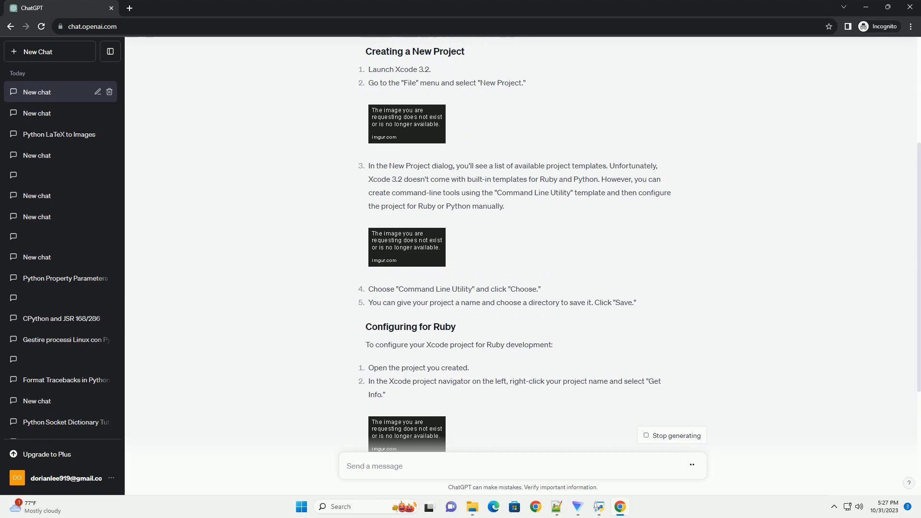
{"action": "scroll", "scroll_direction": "down", "scroll_amount": 3}
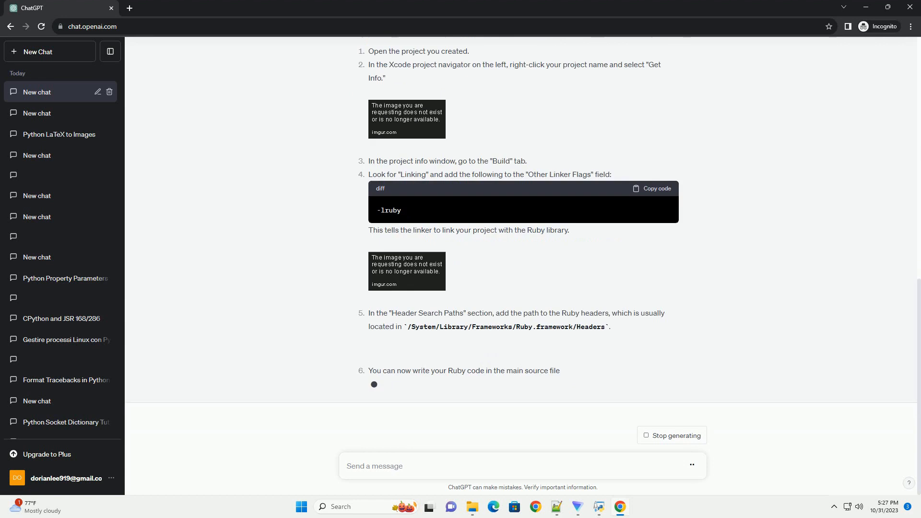
{"action": "scroll", "scroll_direction": "down", "scroll_amount": 3}
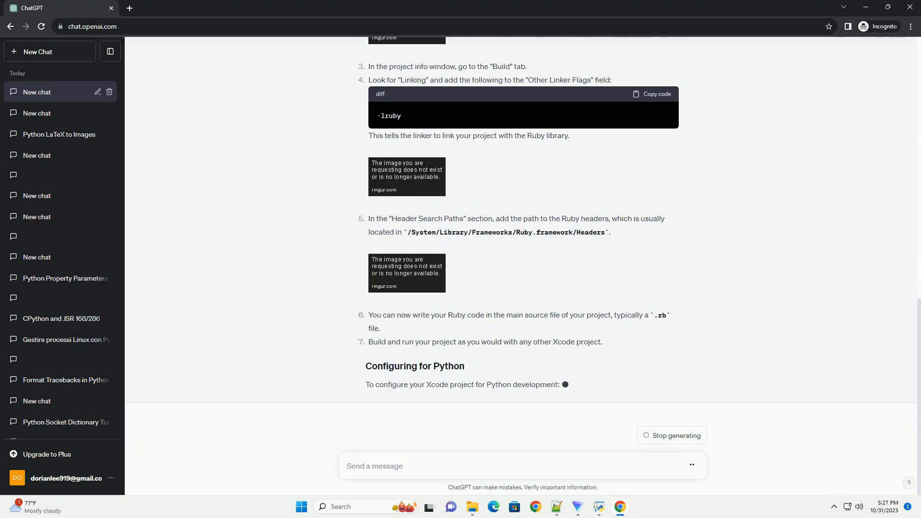
{"action": "scroll", "scroll_direction": "down", "scroll_amount": 3}
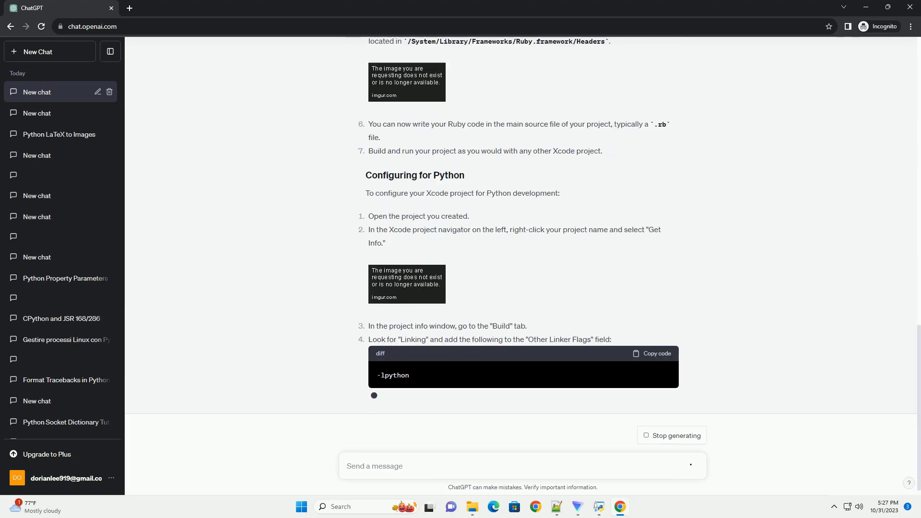
{"action": "scroll", "scroll_direction": "down", "scroll_amount": 3}
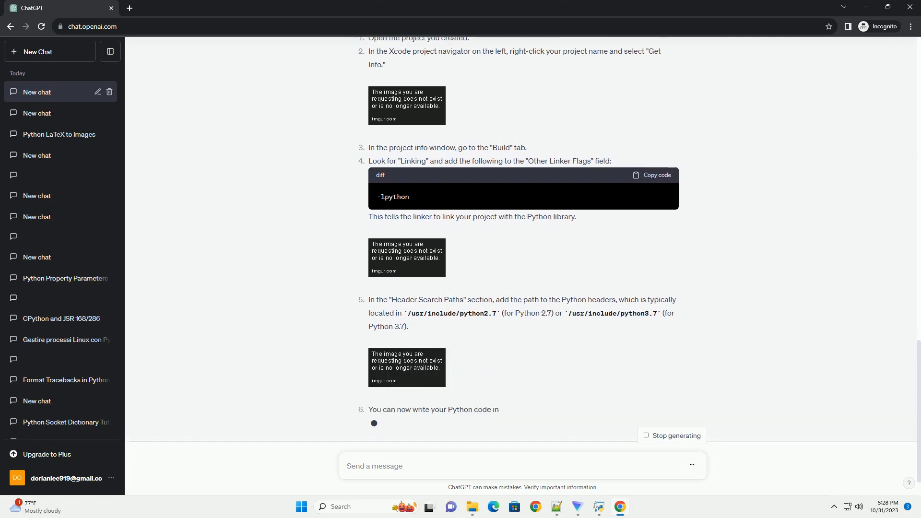
{"action": "scroll", "scroll_direction": "down", "scroll_amount": 3}
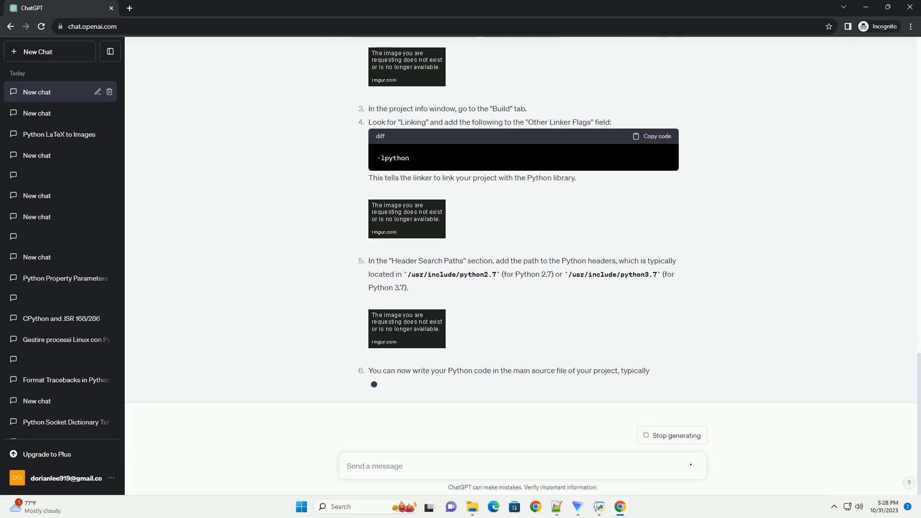